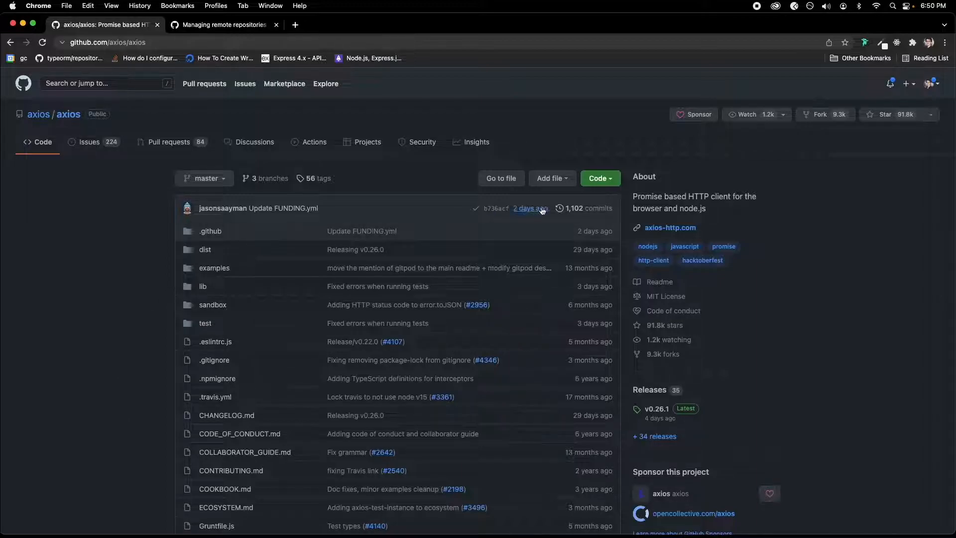
pyautogui.click(599, 178)
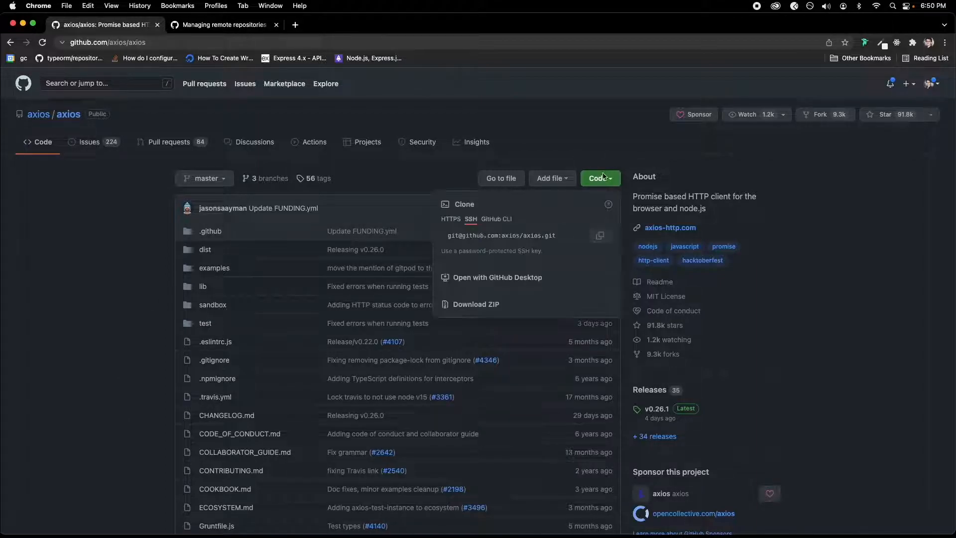
pyautogui.click(600, 236)
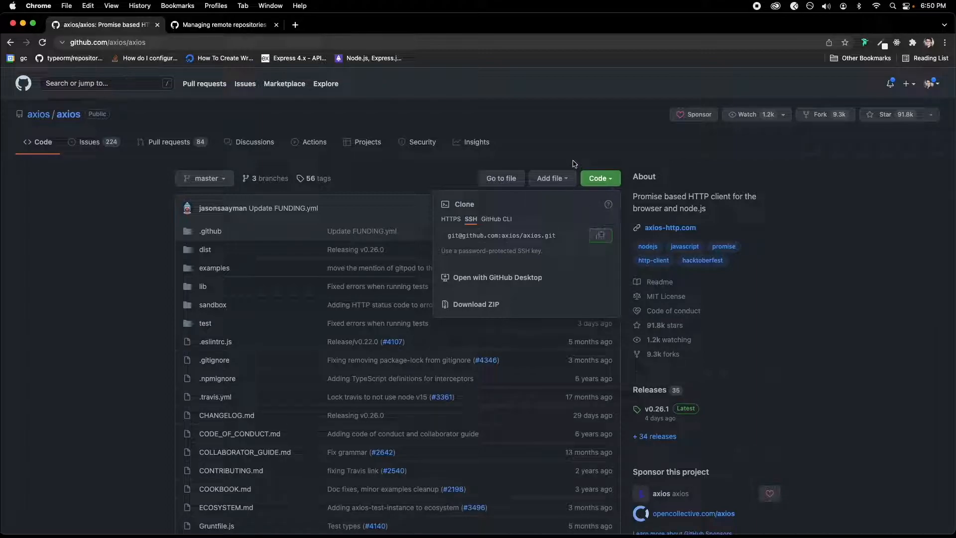
# Clone axios with the copied SSH URL and move the shell into the axios folder.
pyautogui.press('cmd+tab')
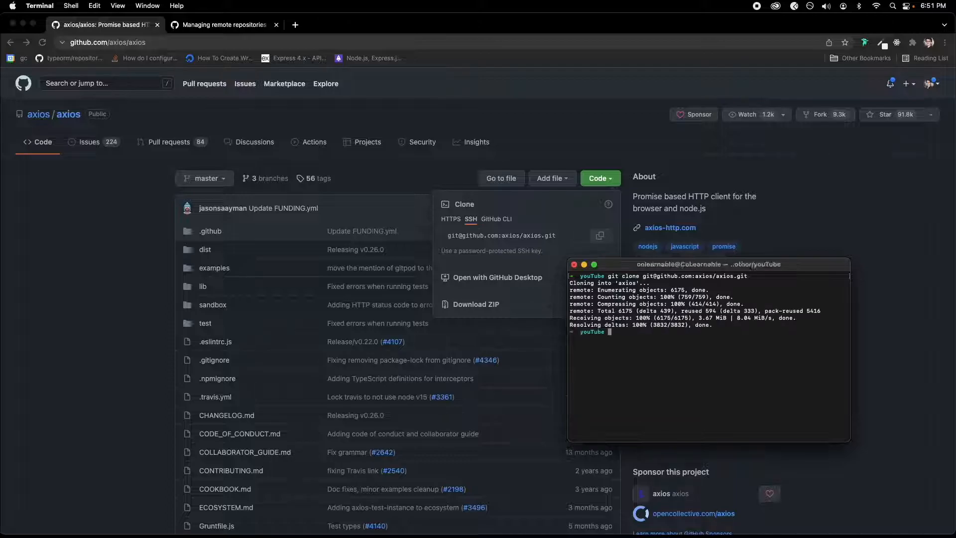
pyautogui.write('cd')
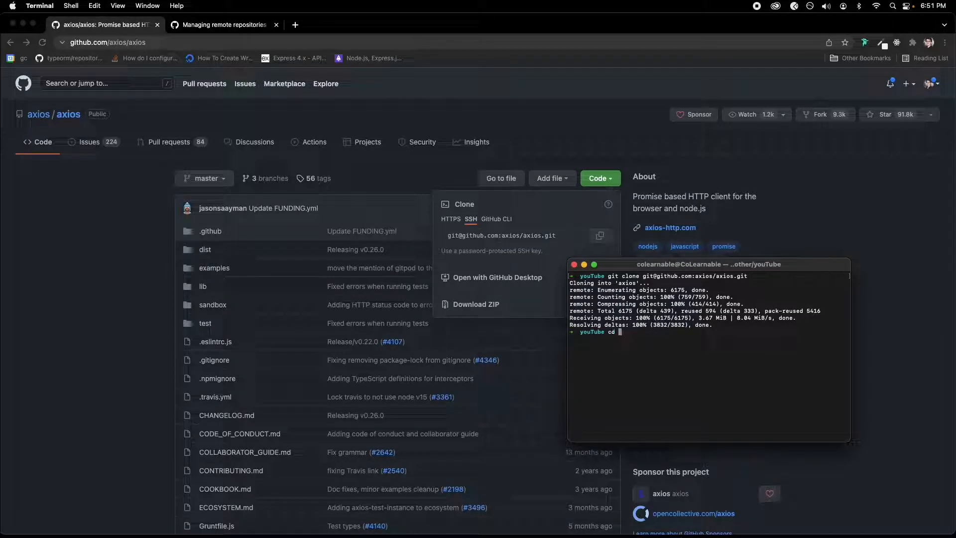
pyautogui.write('axios/')
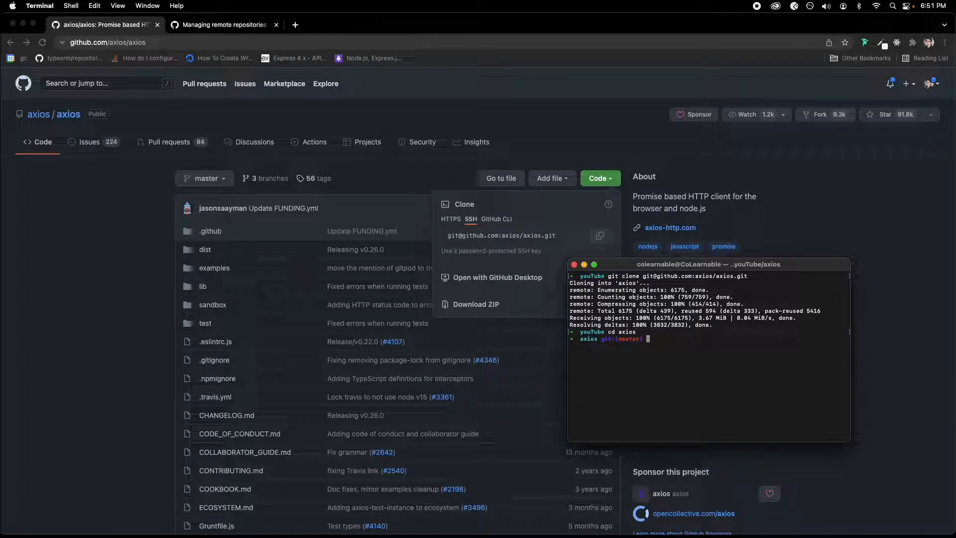
pyautogui.write('g')
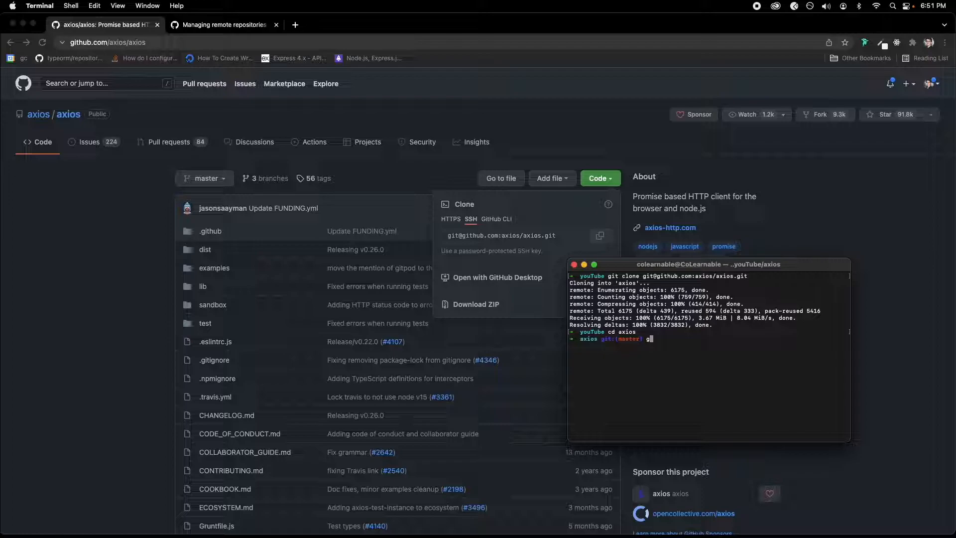
pyautogui.write('it remote -v')
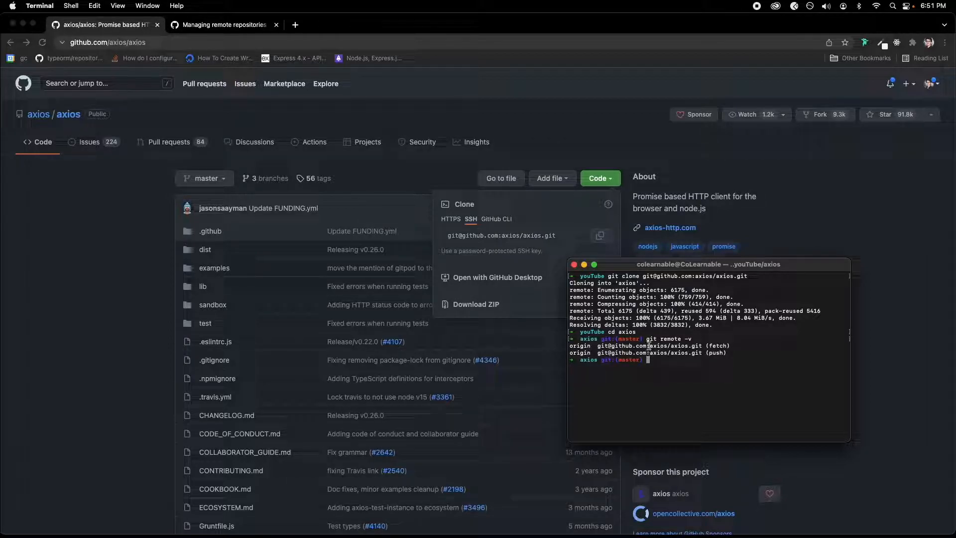
pyautogui.moveTo(486, 224)
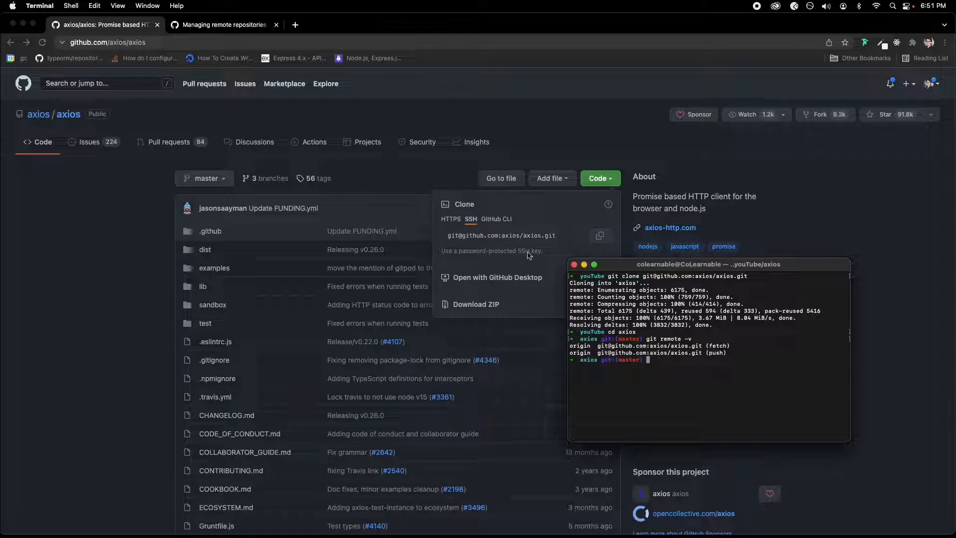
# Bring up the GitHub Docs section on git remote set-url for changing a remote's URL.
pyautogui.click(222, 24)
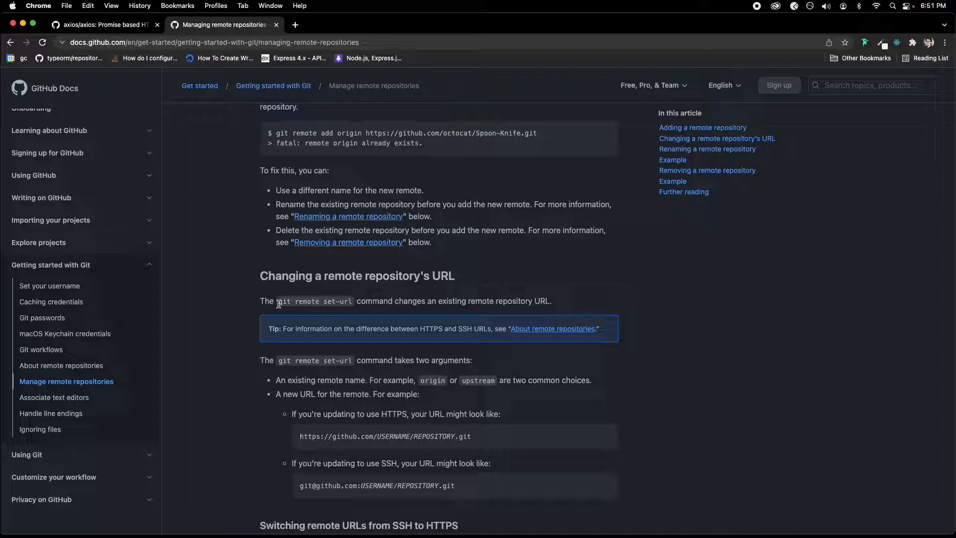
pyautogui.doubleClick(314, 301)
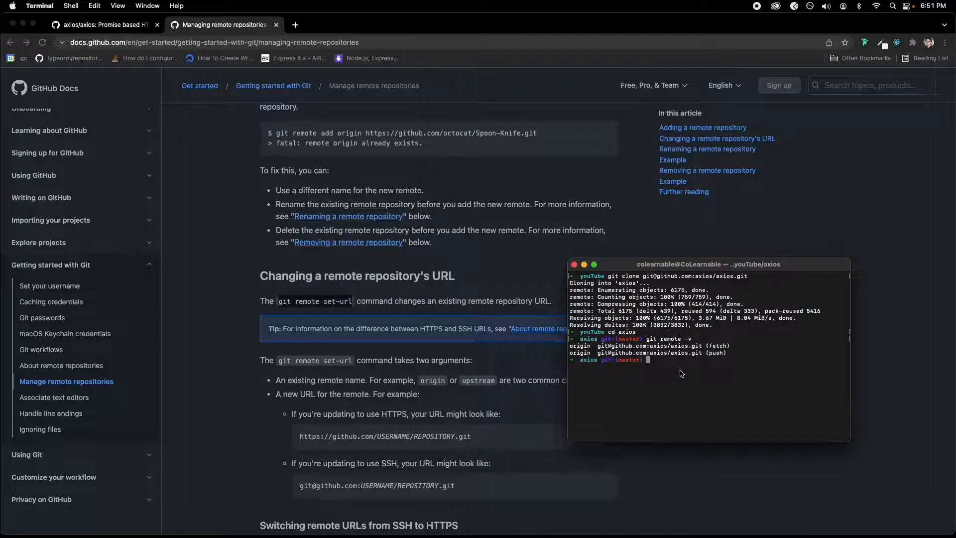
# Run git remote set-url on a remote named another-example, getting a 'No such remote' error.
pyautogui.write('git remote set-url')
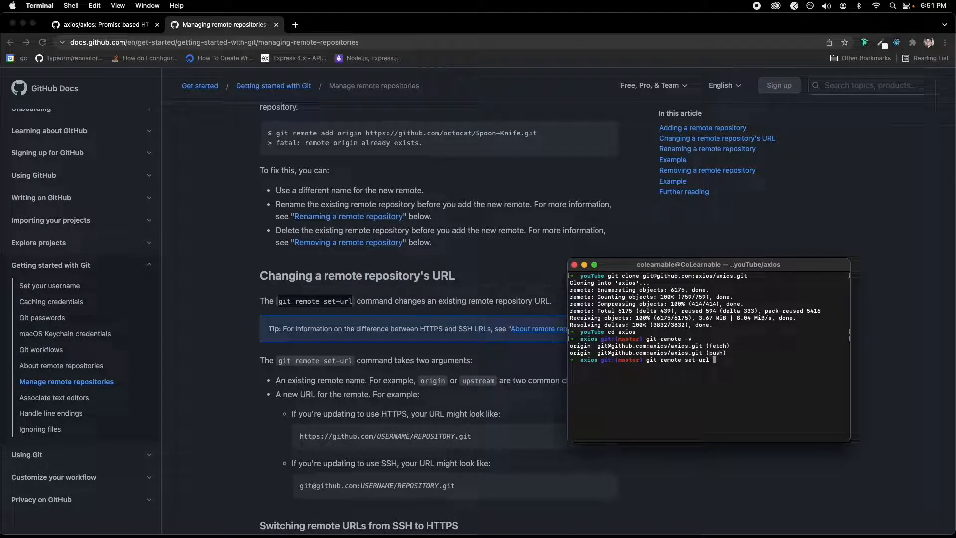
pyautogui.write('or')
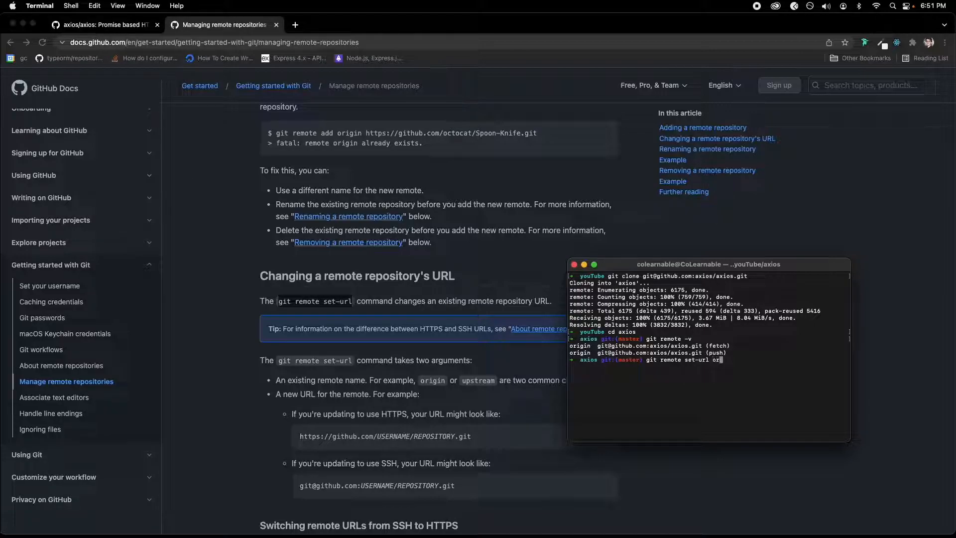
pyautogui.write('another-example')
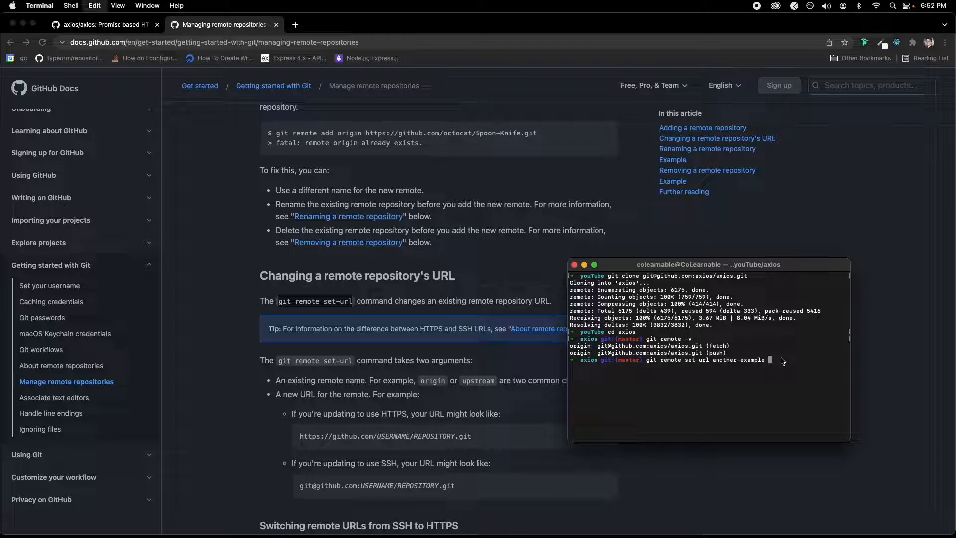
pyautogui.write('git@github.com:axios/axios.git')
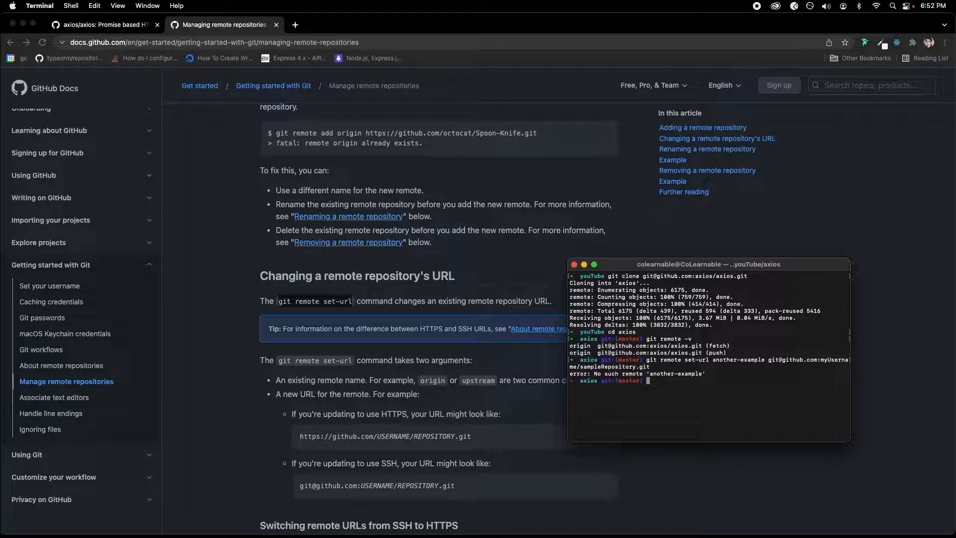
pyautogui.write('git remote set-url another-example git@github.com:myUsername/sampleRepository.git')
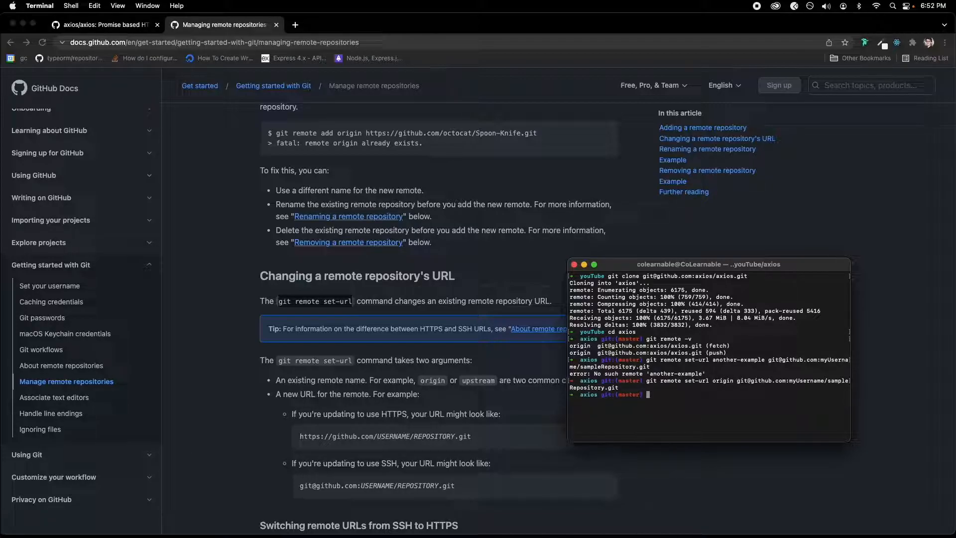
pyautogui.write('git remote set-url another-example git@github.com:myUsername/sampleRepository.git')
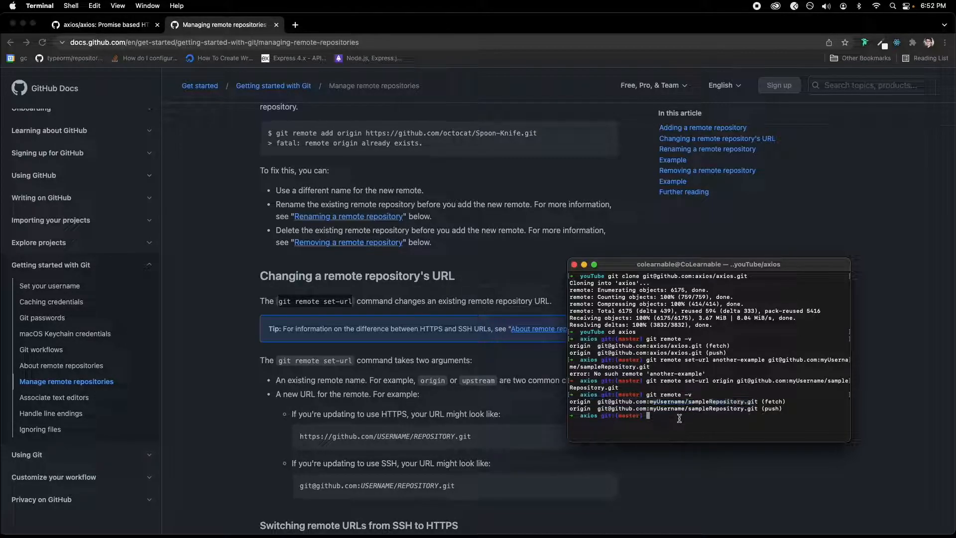
# Start a git remote add command at the prompt and return to the GitHub Docs article.
pyautogui.write('git remote add')
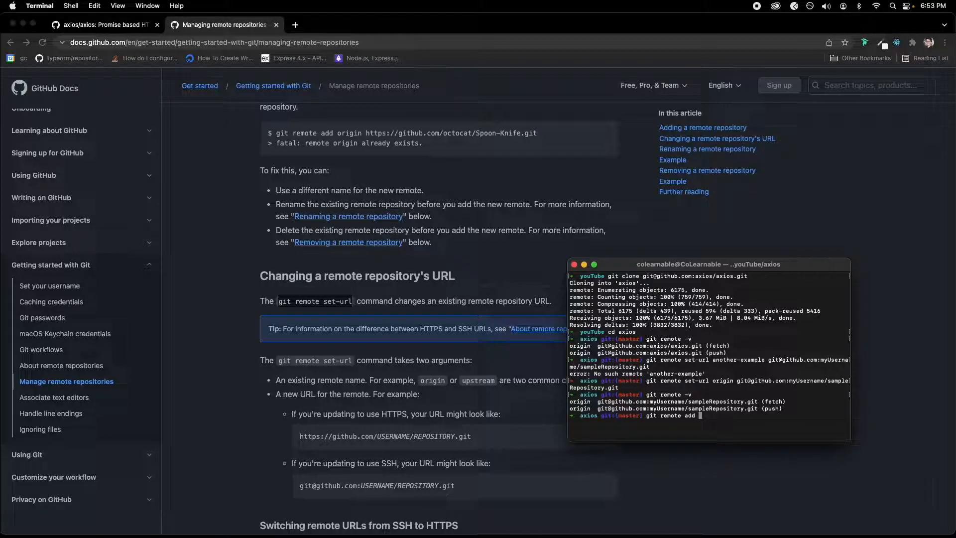
pyautogui.moveTo(588, 386)
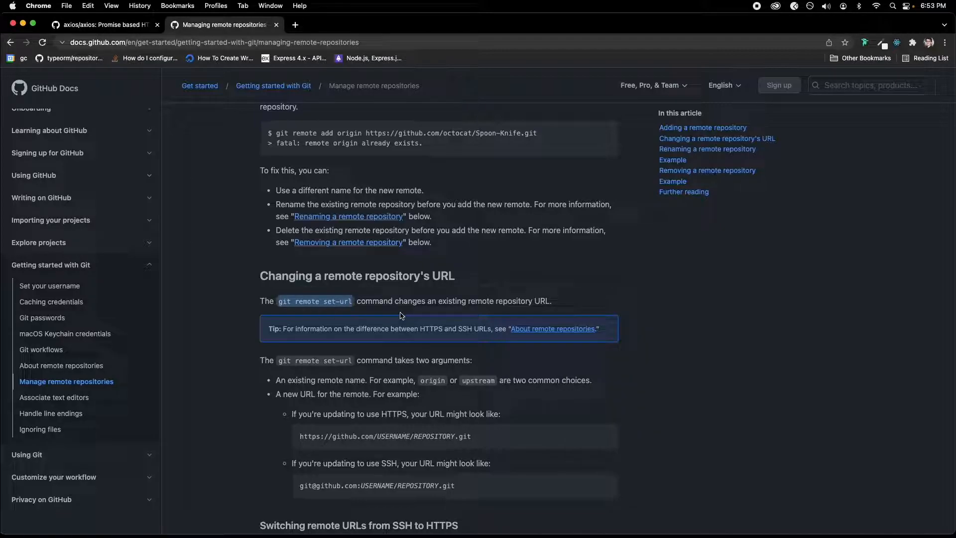
pyautogui.click(298, 42)
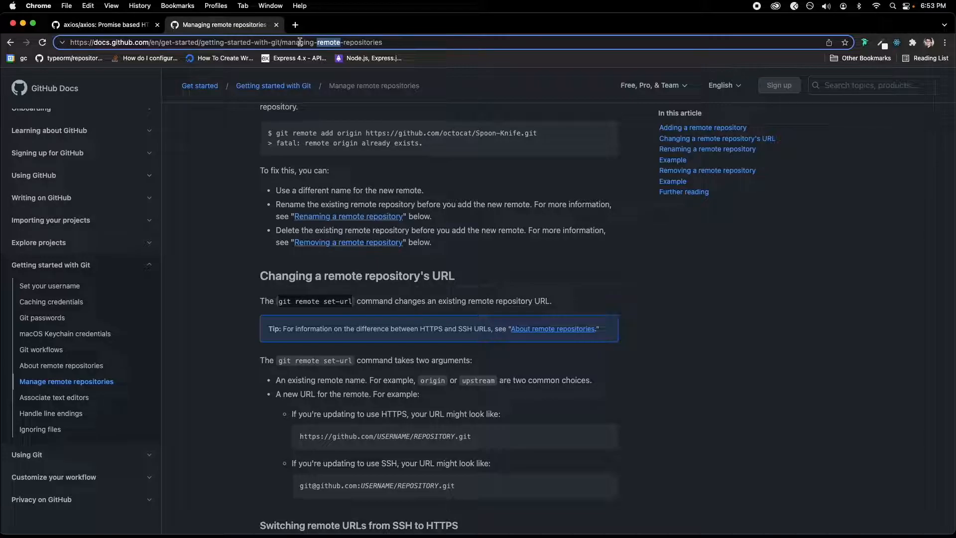
pyautogui.moveTo(322, 75)
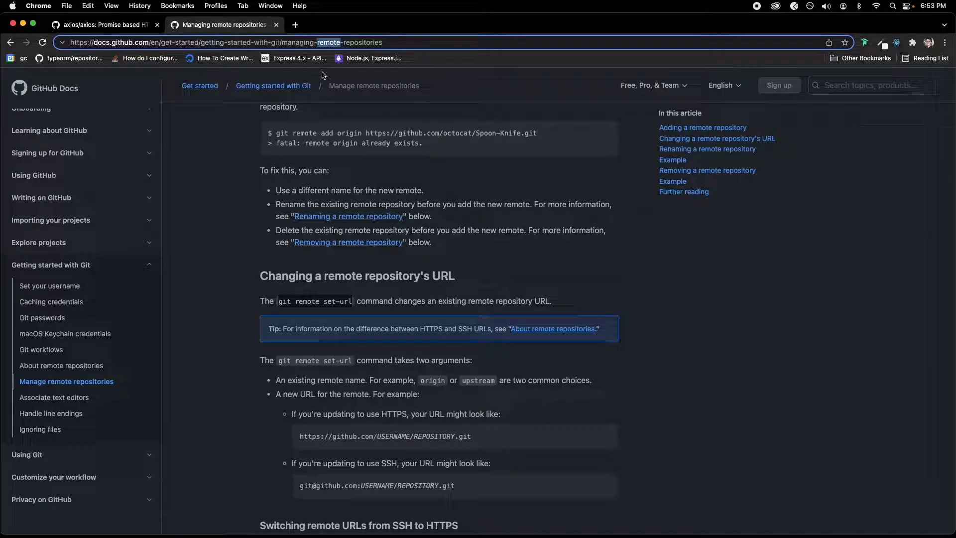